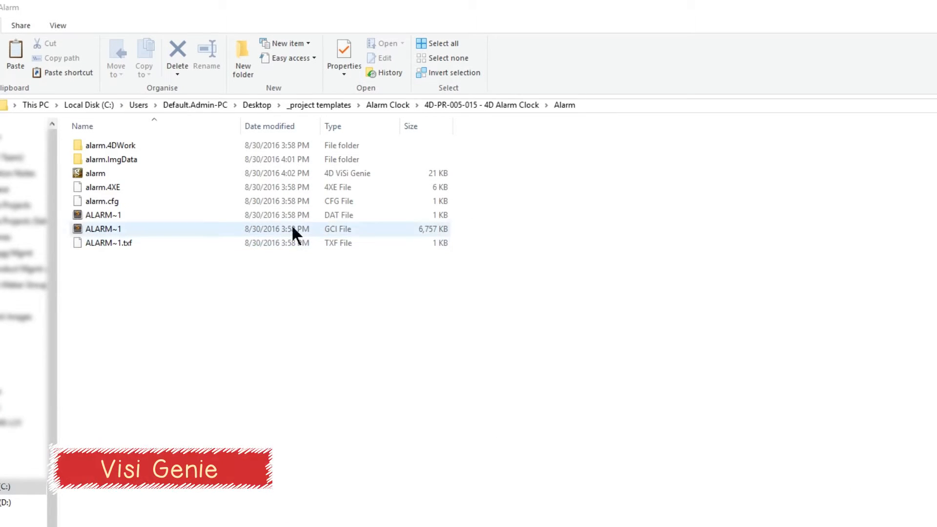
Step: Open alarm.4DGenie and view Form2, then return to the main Form0
right_click(94, 173)
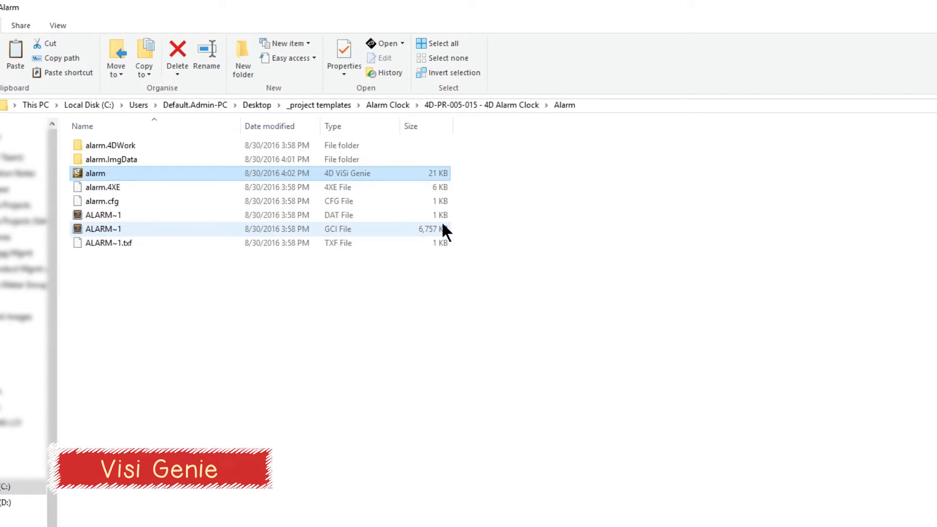
double_click(94, 173)
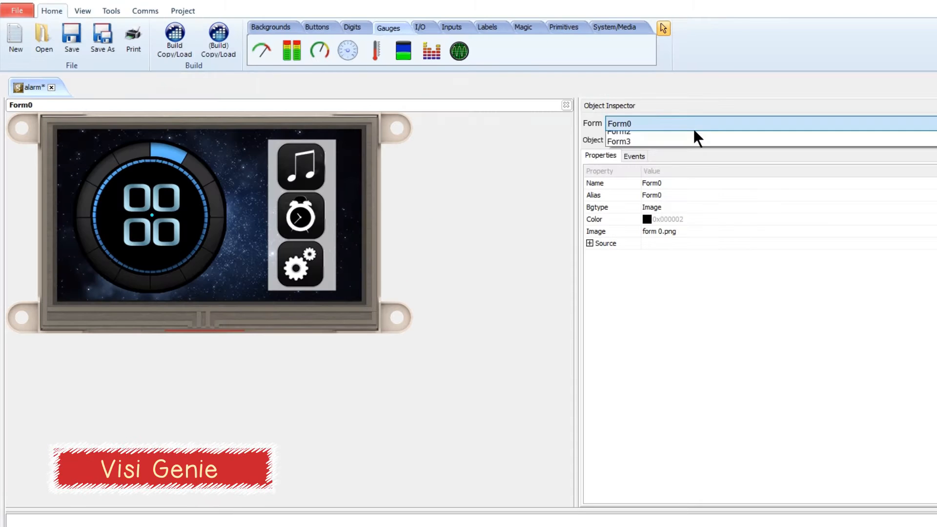
left_click(619, 123)
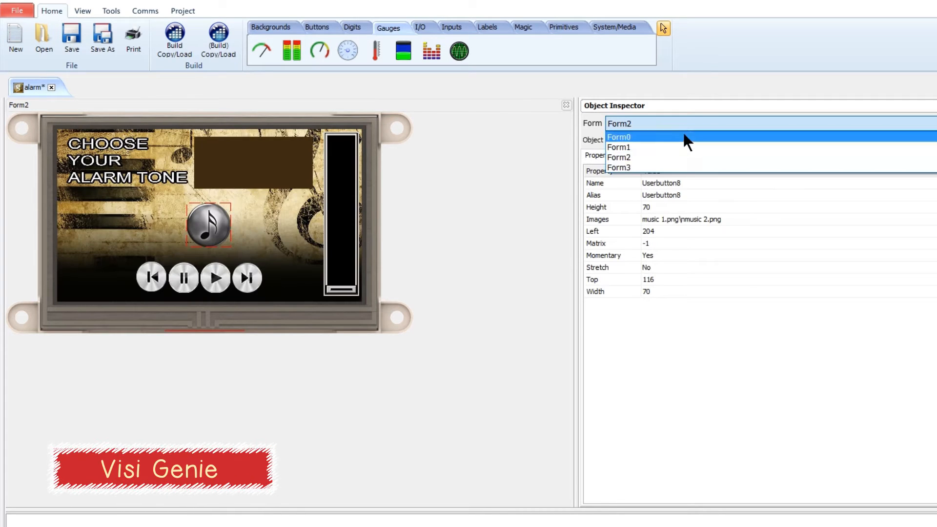
left_click(619, 136)
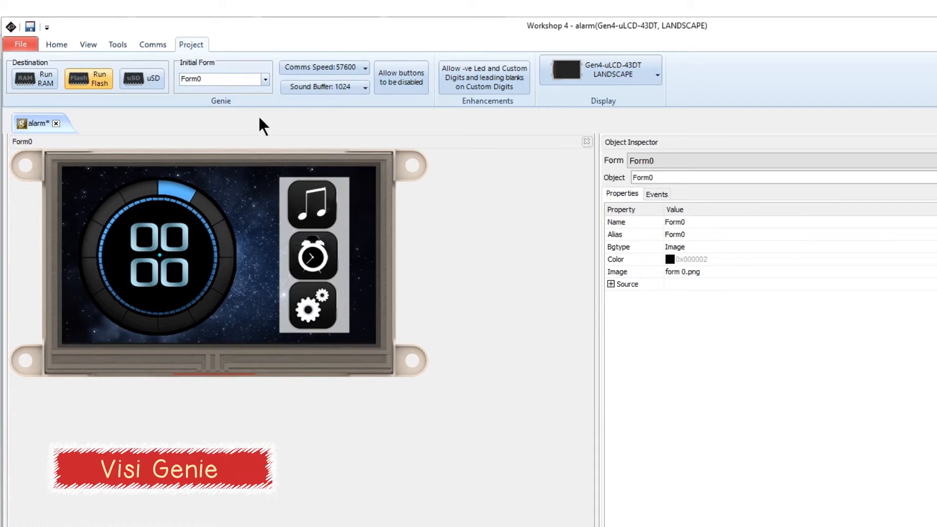
Step: Select COM 5 for the Gen4 display and run Build Copy/Load on the alarm project
left_click(56, 45)
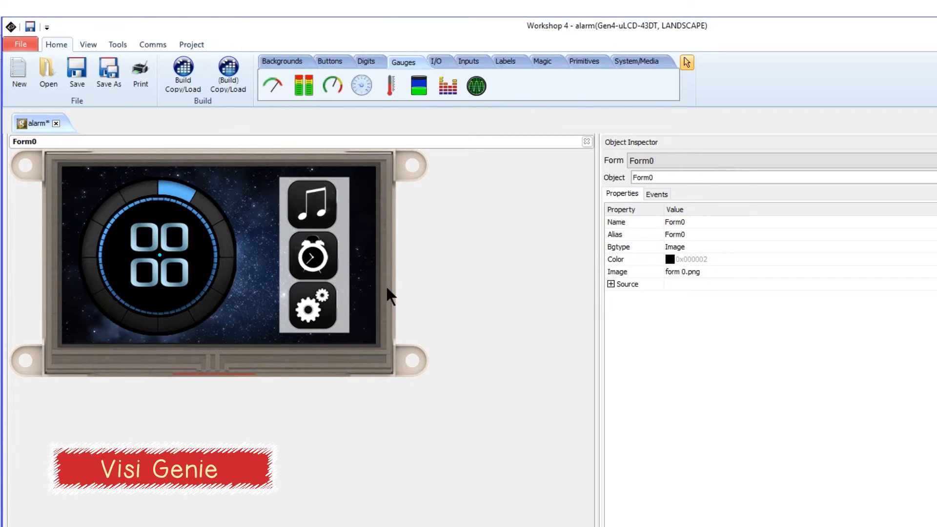
left_click(152, 45)
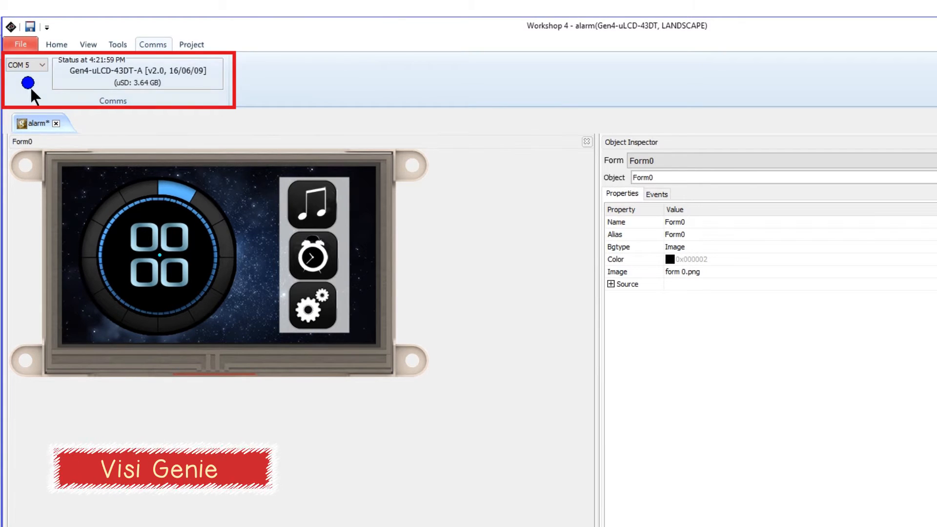
left_click(56, 45)
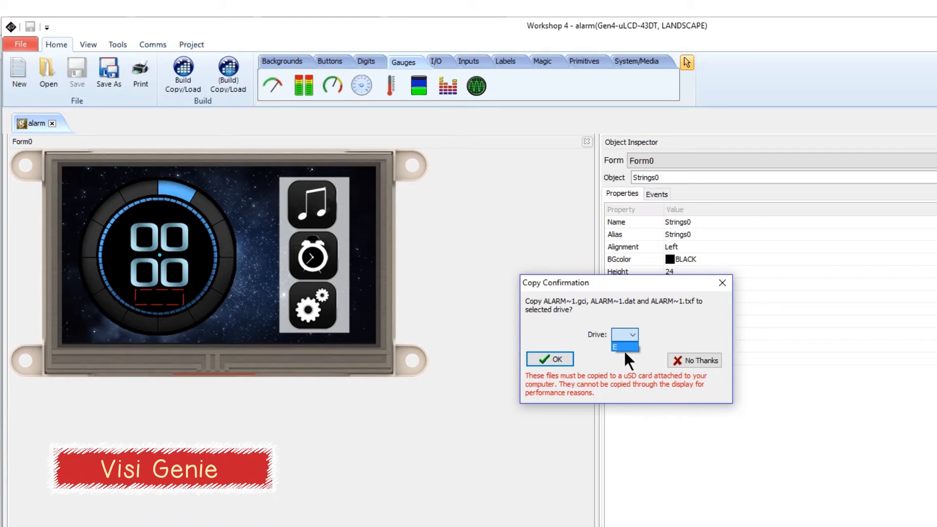
Step: Copy the compiled ALARM~1 files to drive E
left_click(548, 359)
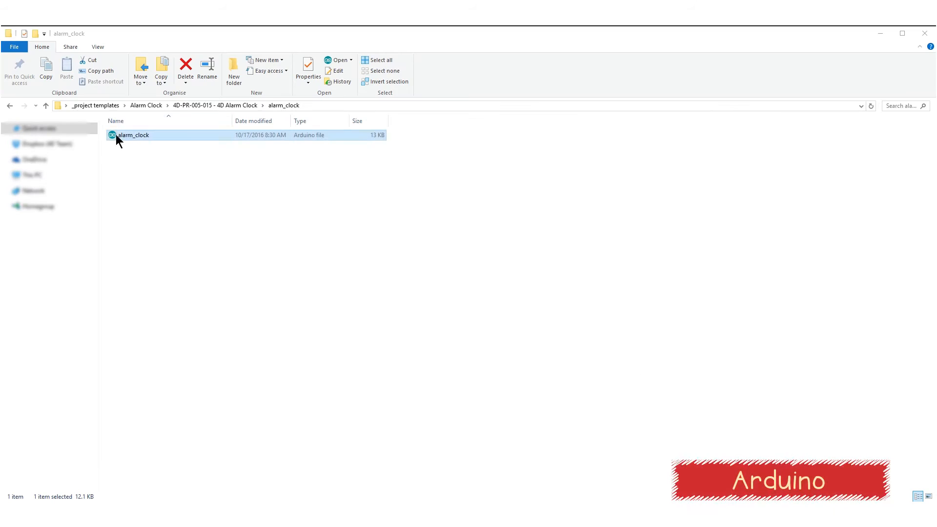
Step: Open alarm_clock.ino from the alarm_clock folder
double_click(133, 135)
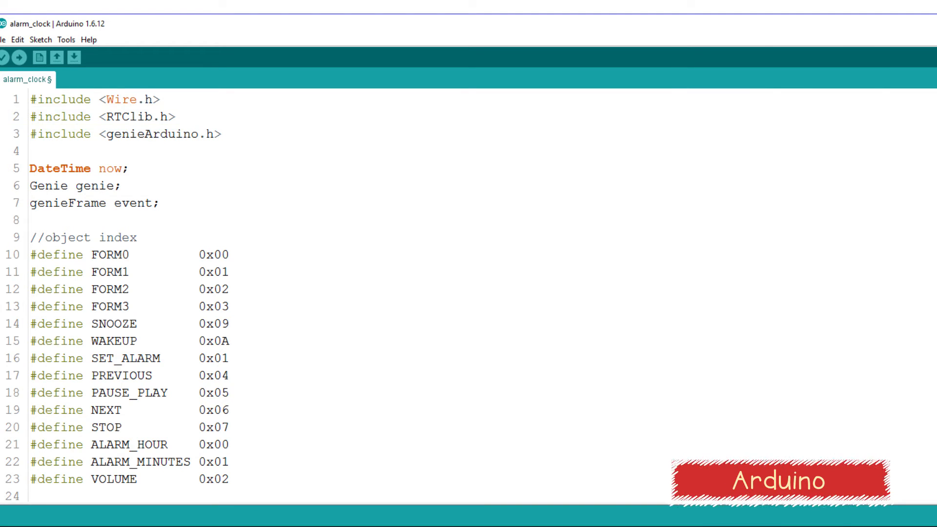
Step: Scroll through the alarm_clock code to the alarm-trigger section
scroll("down", 3)
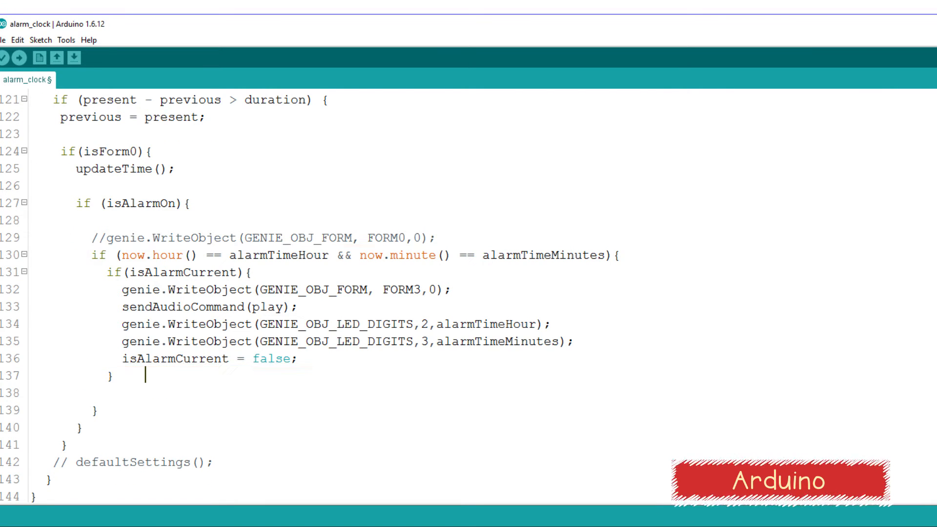
scroll("down", 3)
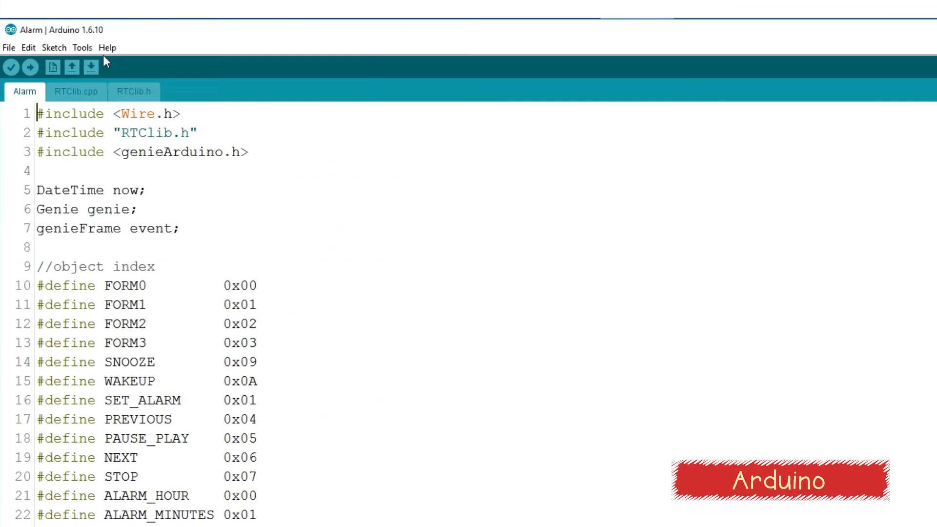
Step: Upload the Alarm sketch to the Arduino board
left_click(82, 47)
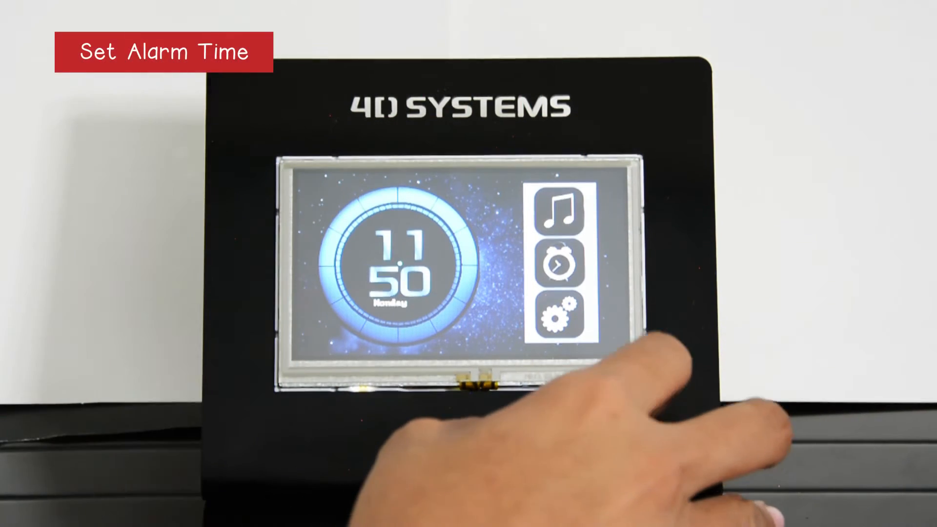
Step: Tap the alarm icon to open the set-alarm screen showing 02:00
left_click(558, 262)
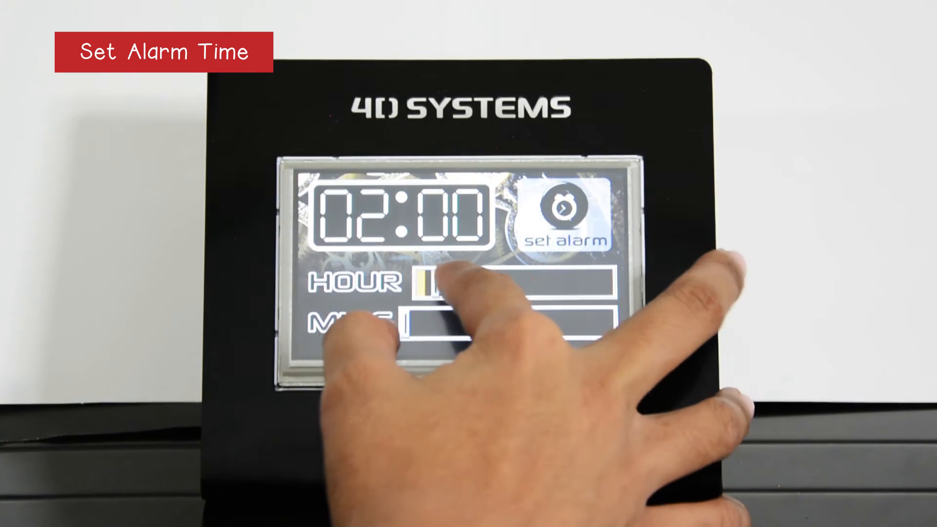